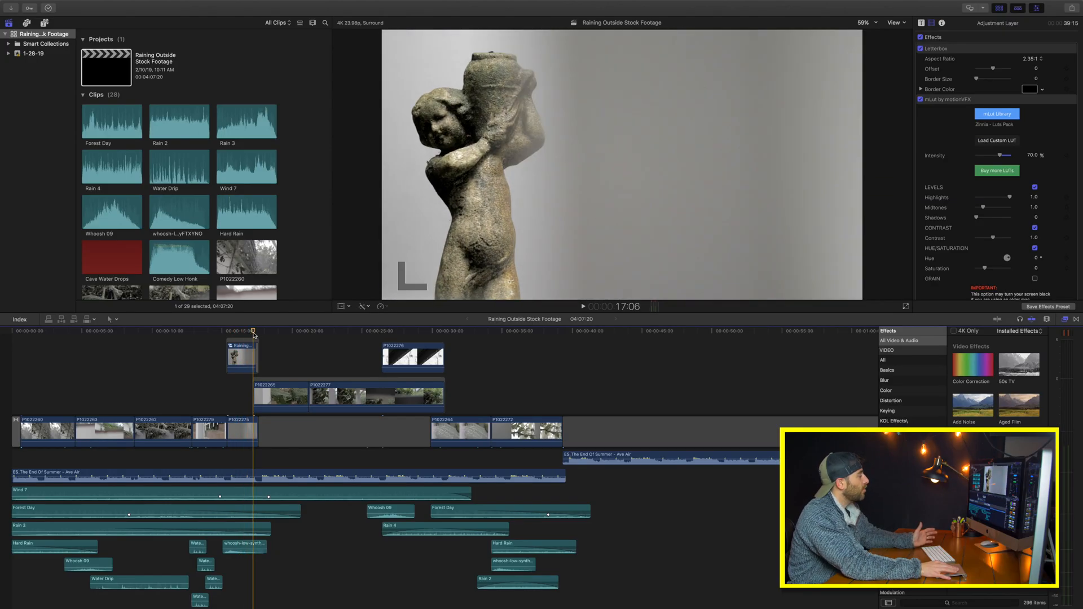
{"action": "left_click", "coordinate": [271, 330]}
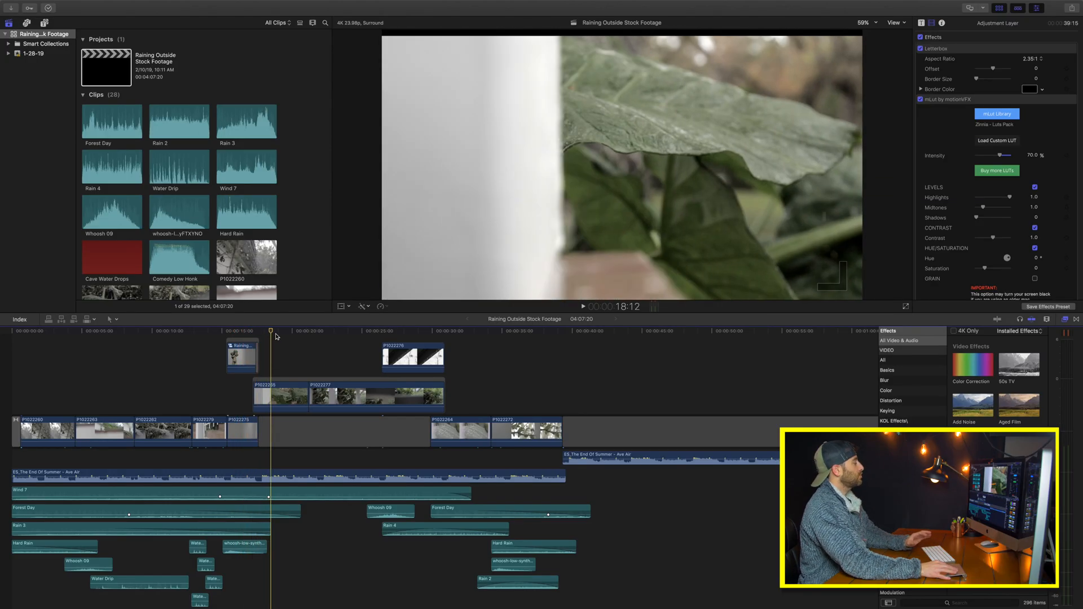
{"action": "left_click", "coordinate": [291, 331]}
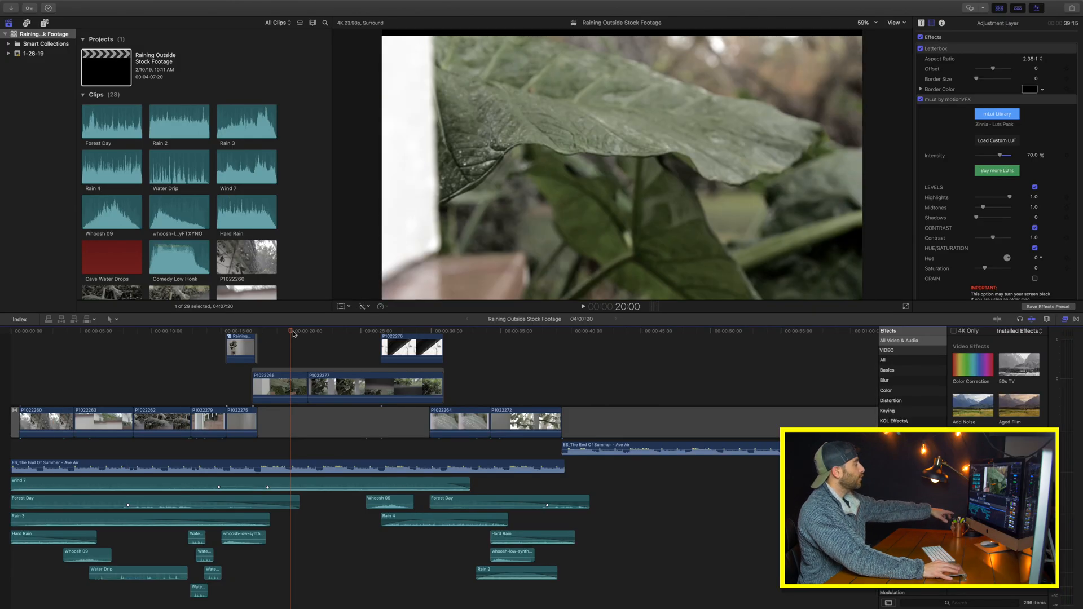
{"action": "left_click", "coordinate": [266, 332]}
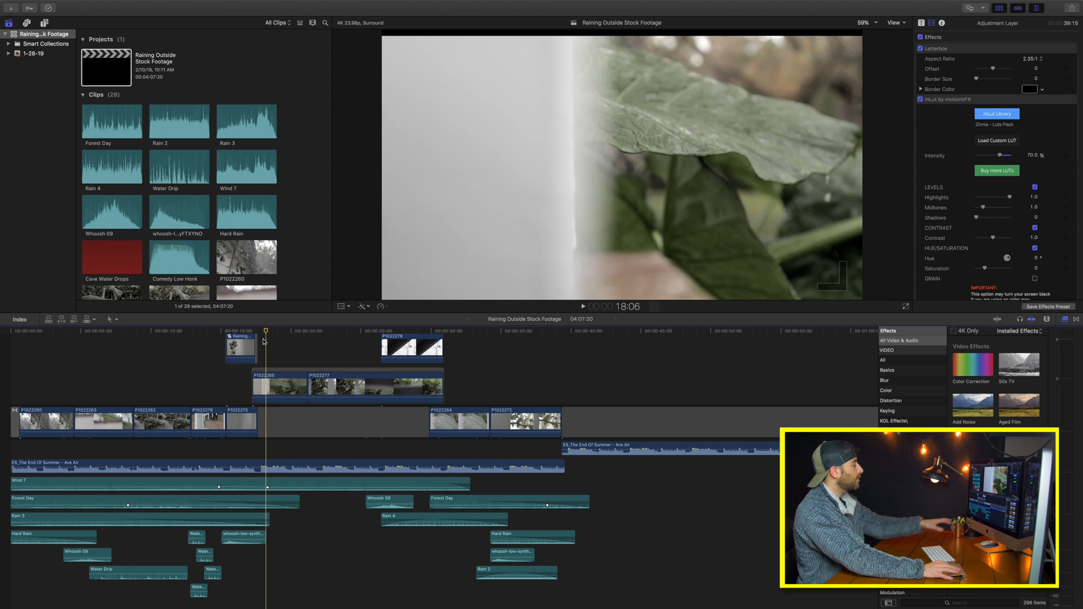